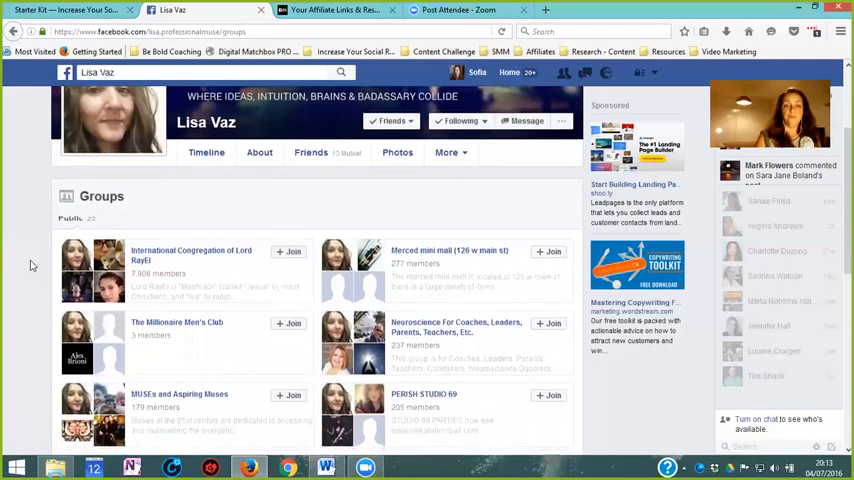
Scroll down through the public groups listed on the friend's profile.
scroll("down", 3)
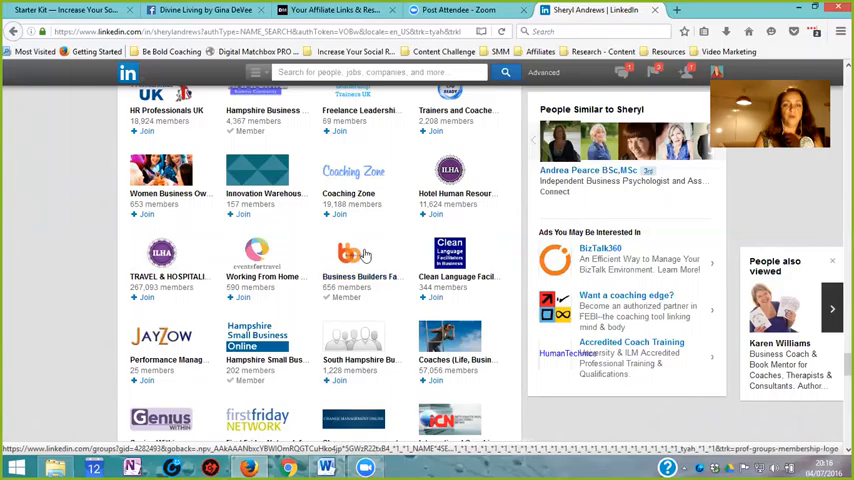
Open the Brave Entrepreneurs group from Favorites in the Facebook sidebar.
scroll("down", 3)
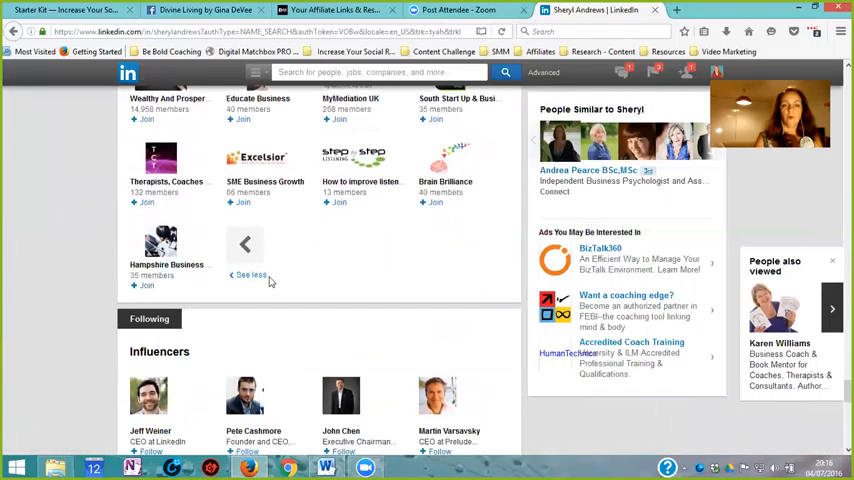
left_click(190, 10)
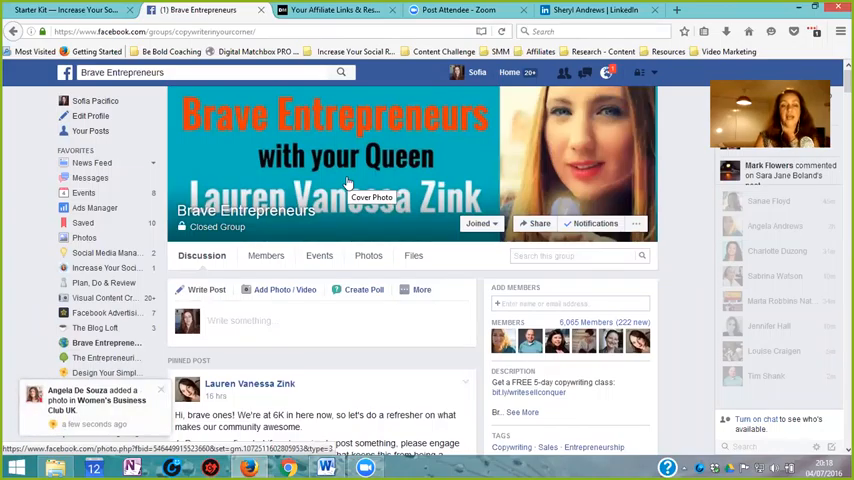
Switch to the Plan, Do & Review closed group from the sidebar.
left_click(103, 283)
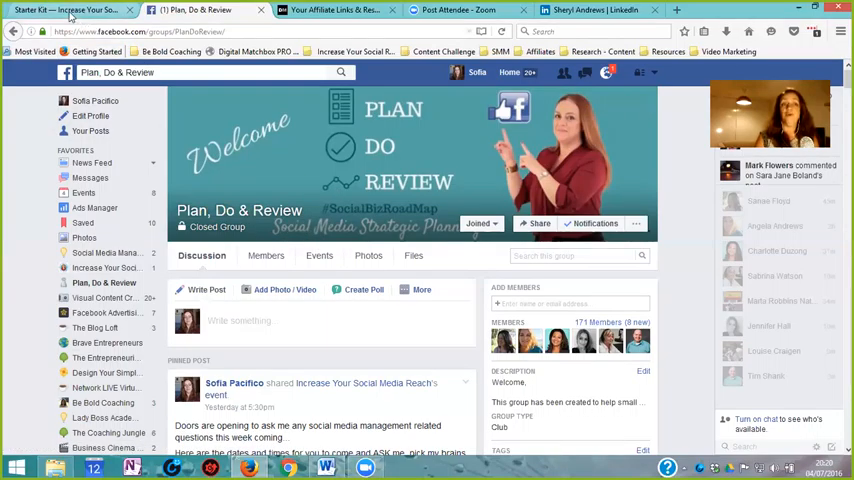
left_click(65, 10)
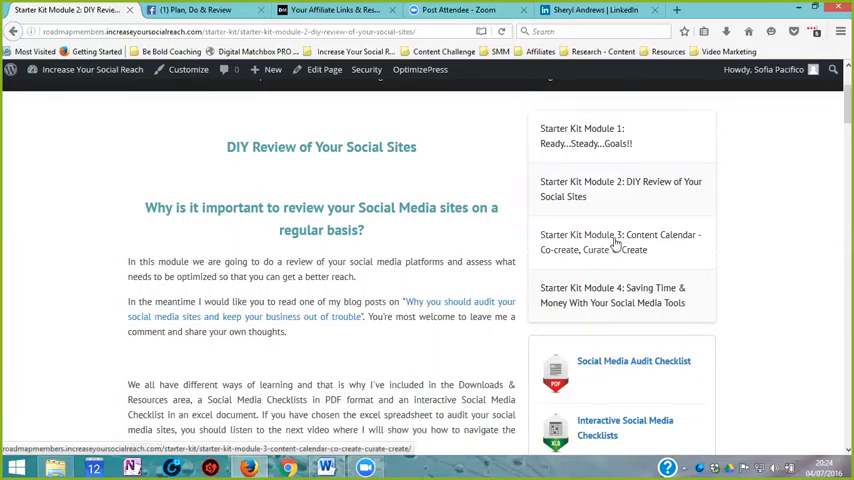
Open 'Starter Kit Module 3: Content Calendar' from the sidebar module list.
left_click(620, 242)
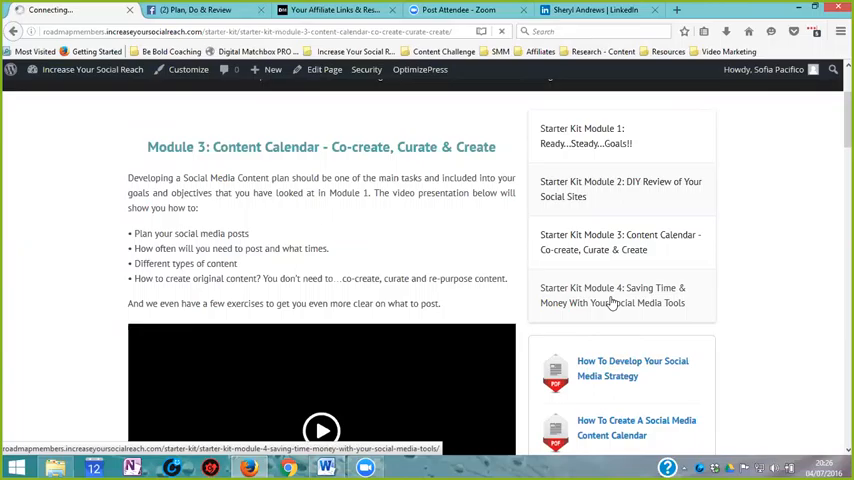
Open 'Starter Kit Module 4: Saving Time & Money With Your Social Media Tools'.
left_click(611, 295)
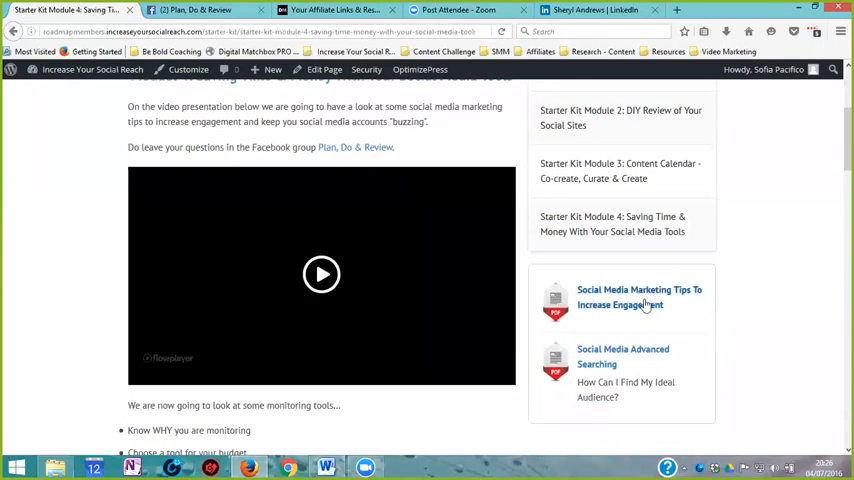